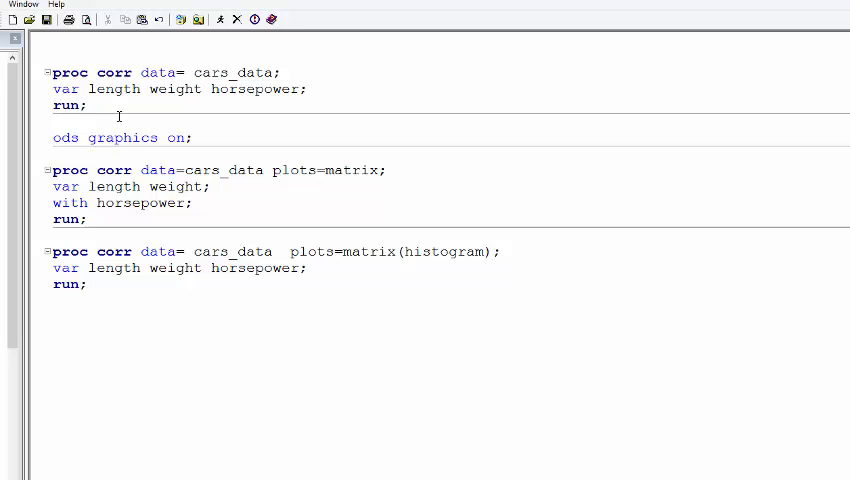
- Highlight the first PROC CORR step on length, weight and horsepower for submission
{"action": "left_click_drag", "start_coordinate": [52, 72], "coordinate": [88, 104]}
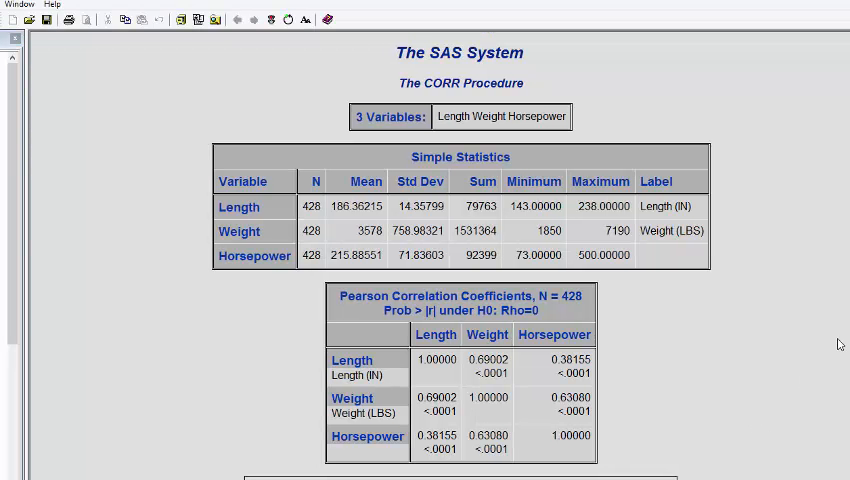
{"action": "scroll", "scroll_direction": "down", "scroll_amount": 3}
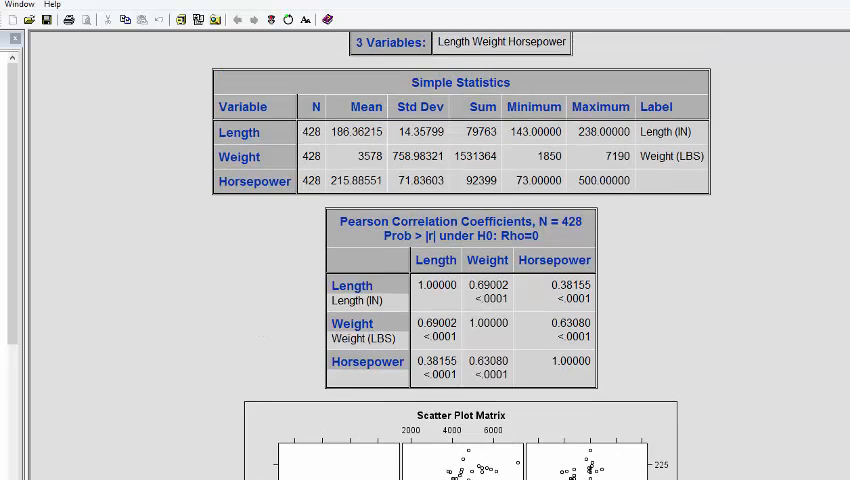
{"action": "scroll", "scroll_direction": "down", "scroll_amount": 3}
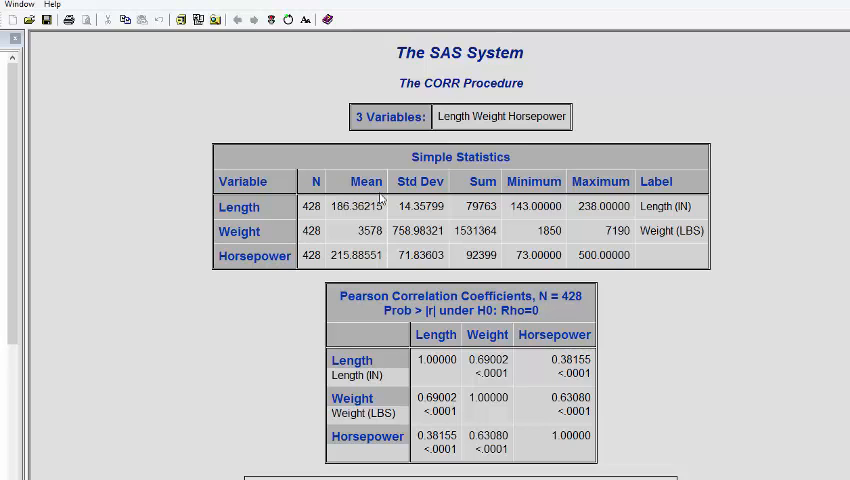
{"action": "mouse_move", "coordinate": [500, 200]}
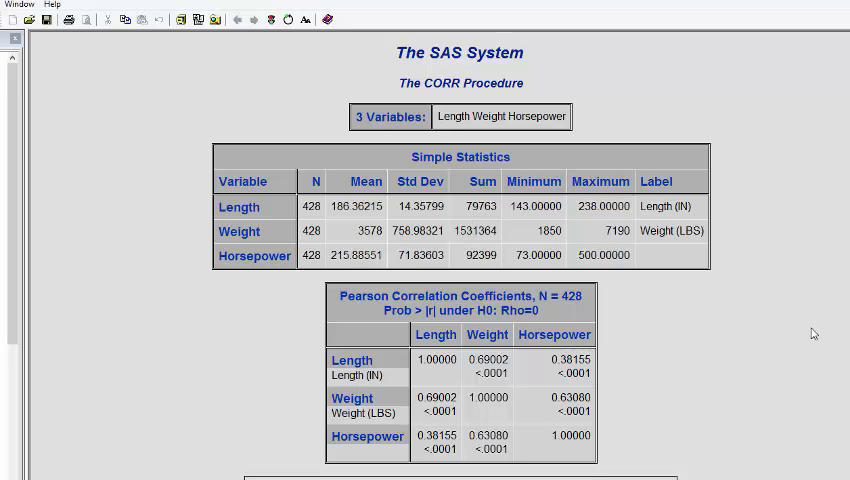
{"action": "scroll", "scroll_direction": "down", "scroll_amount": 3}
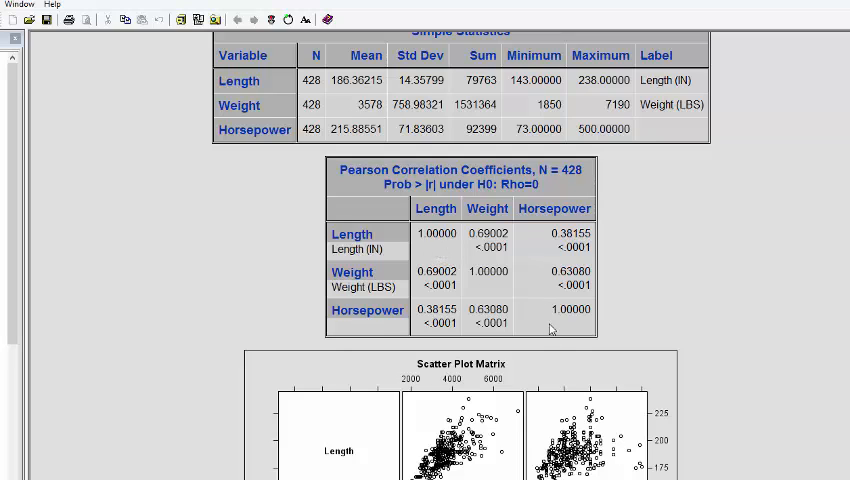
{"action": "mouse_move", "coordinate": [500, 276]}
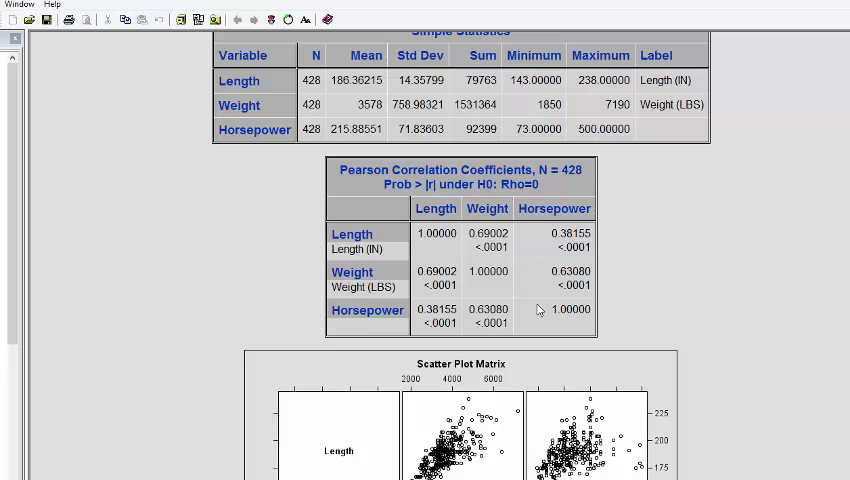
{"action": "mouse_move", "coordinate": [420, 244]}
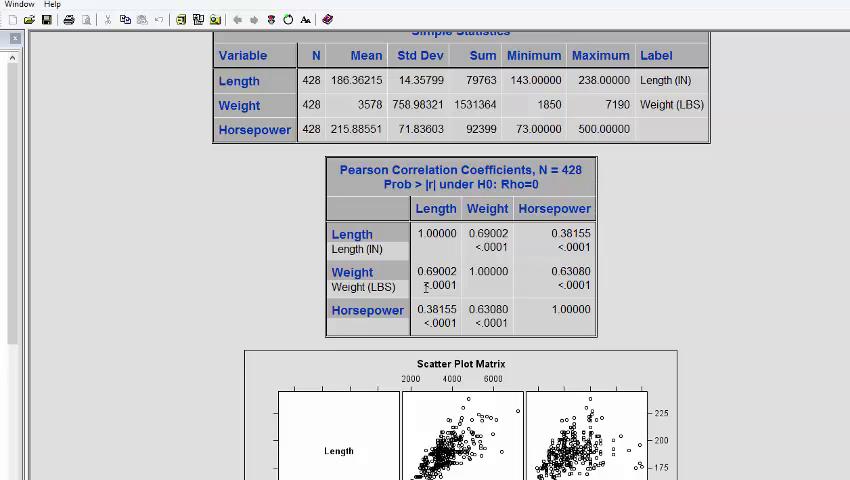
{"action": "double_click", "coordinate": [438, 286]}
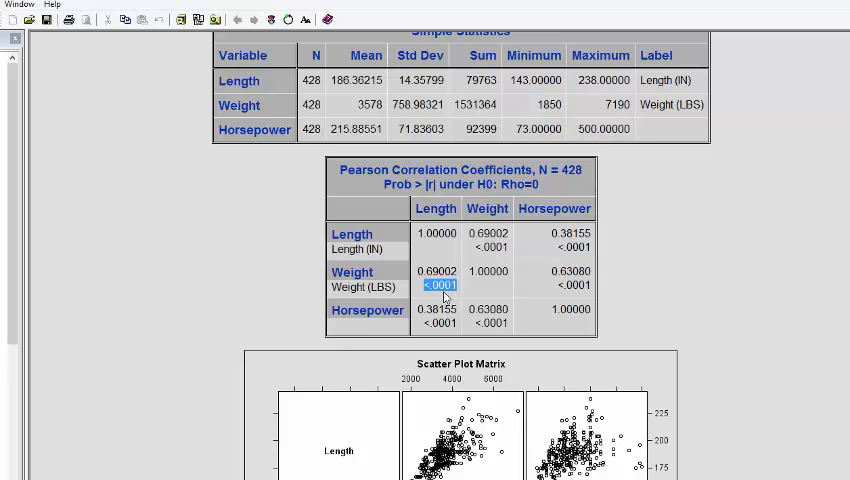
{"action": "mouse_move", "coordinate": [442, 296]}
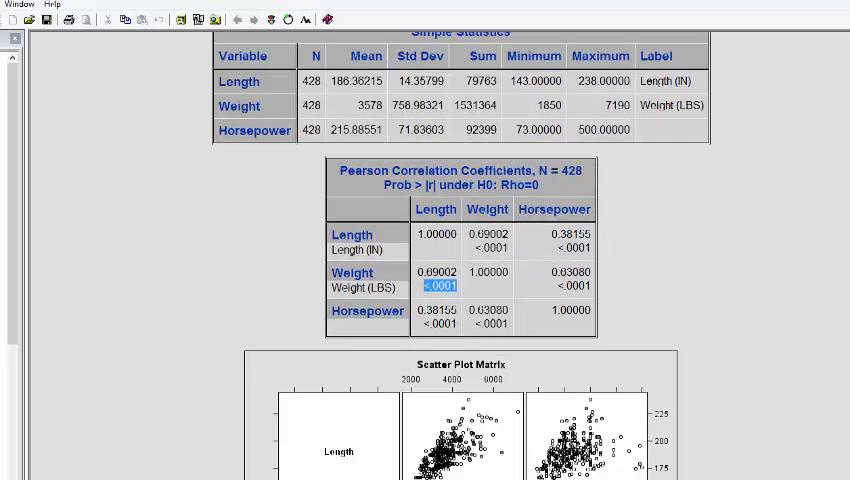
{"action": "scroll", "scroll_direction": "down", "scroll_amount": 3}
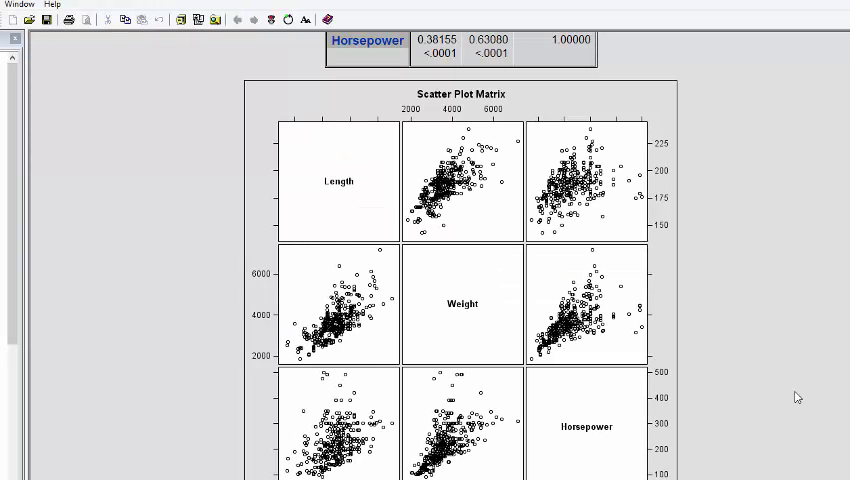
{"action": "mouse_move", "coordinate": [810, 390]}
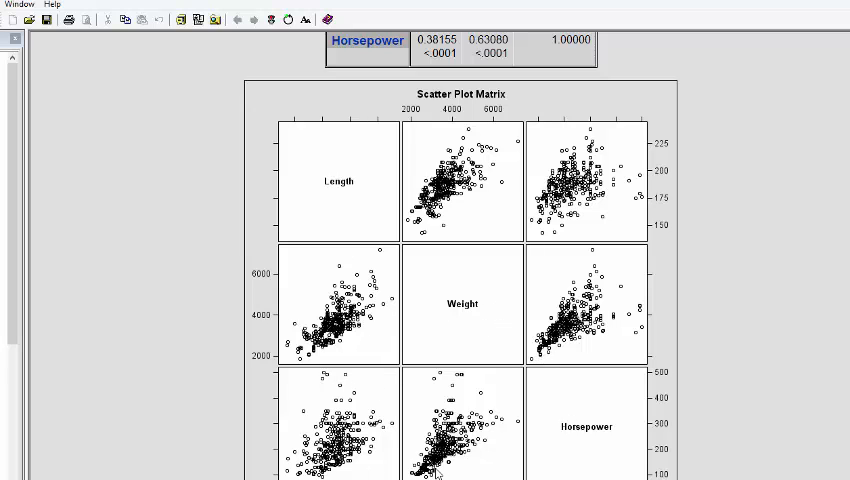
{"action": "mouse_move", "coordinate": [462, 362]}
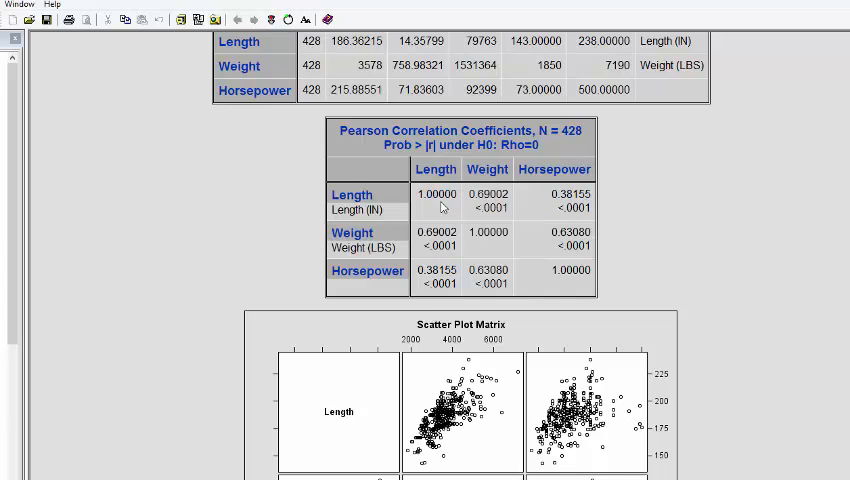
{"action": "mouse_move", "coordinate": [548, 272]}
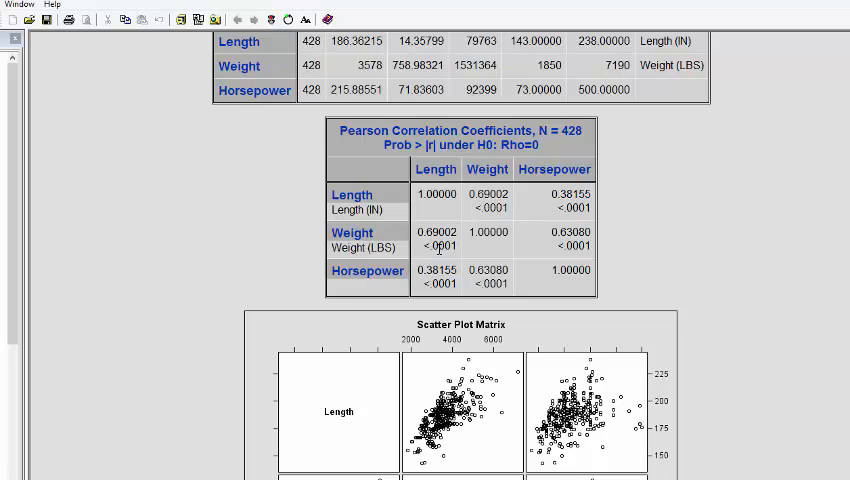
{"action": "mouse_move", "coordinate": [424, 238]}
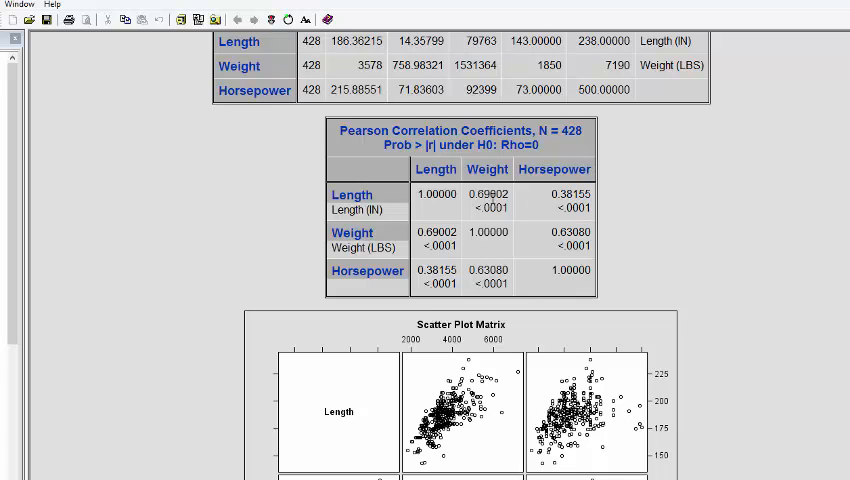
{"action": "mouse_move", "coordinate": [684, 246]}
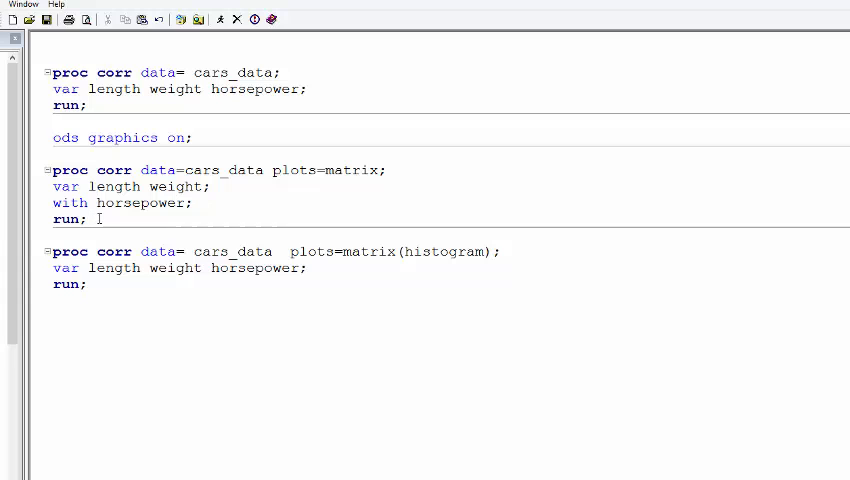
- Highlight the second PROC CORR step with the WITH horsepower statement
{"action": "left_click_drag", "start_coordinate": [52, 160], "coordinate": [88, 220]}
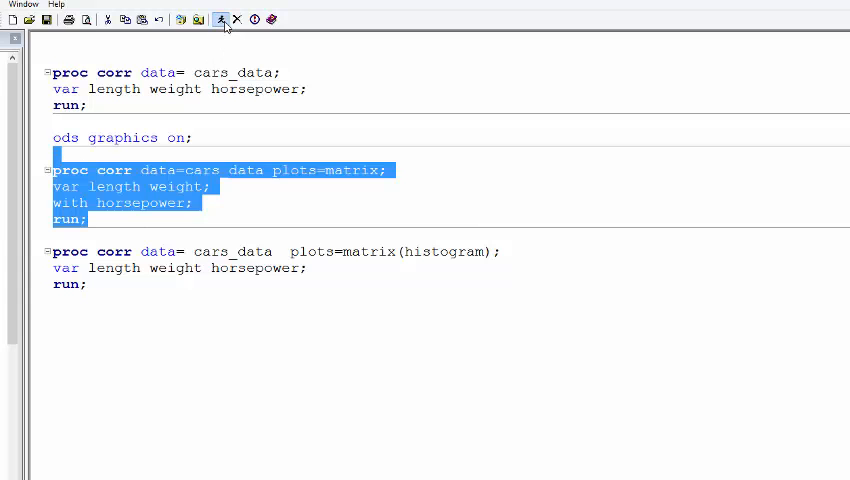
- Run the WITH horsepower step and review the 0.38 and 0.63 correlations with their scatter plots
{"action": "left_click", "coordinate": [222, 20]}
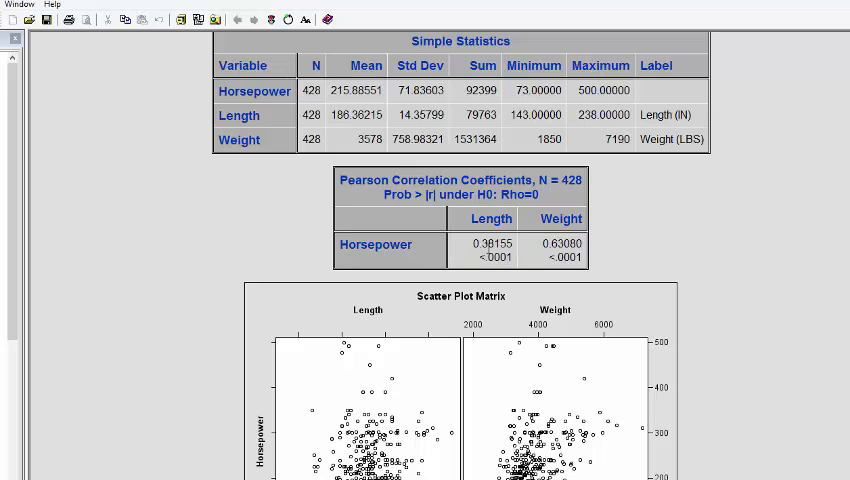
{"action": "mouse_move", "coordinate": [534, 228]}
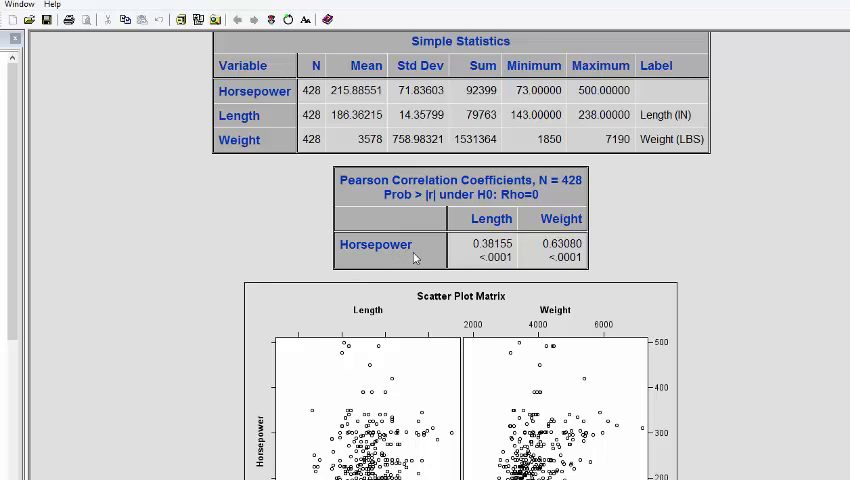
{"action": "mouse_move", "coordinate": [452, 260]}
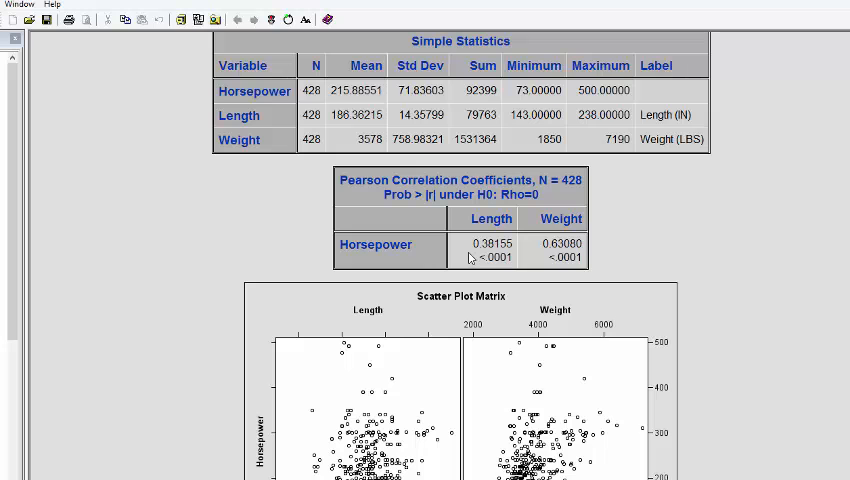
{"action": "mouse_move", "coordinate": [832, 452]}
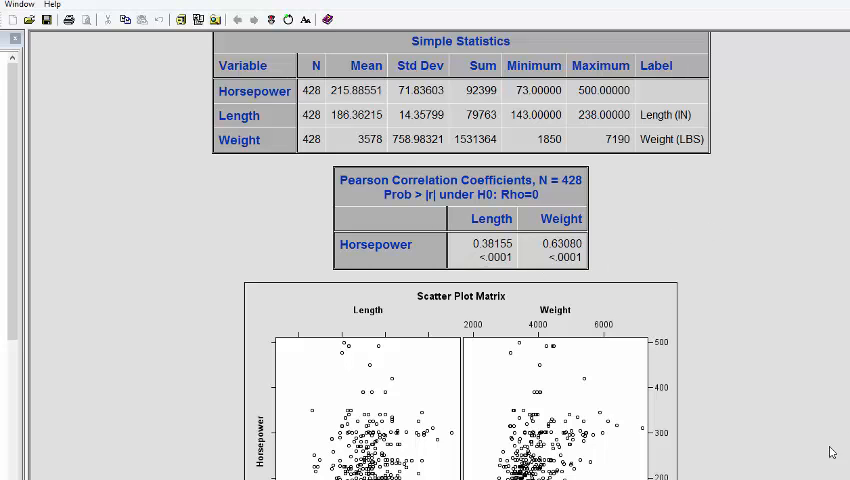
{"action": "scroll", "scroll_direction": "down", "scroll_amount": 3}
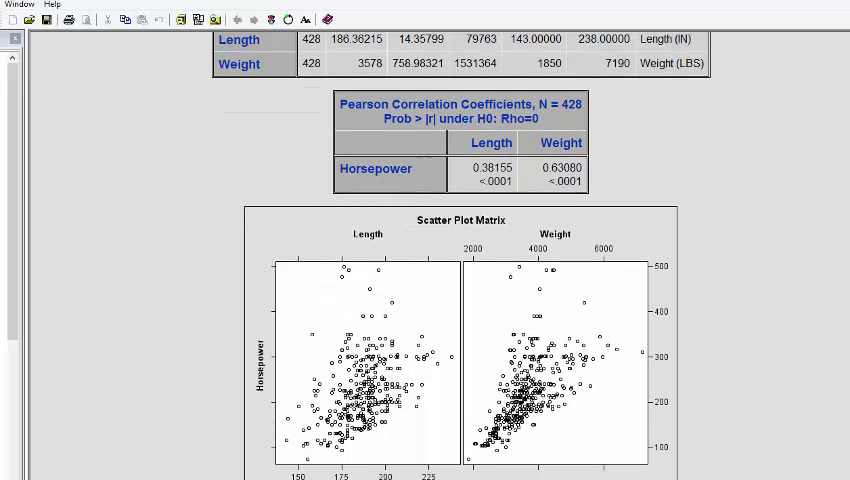
{"action": "mouse_move", "coordinate": [658, 376]}
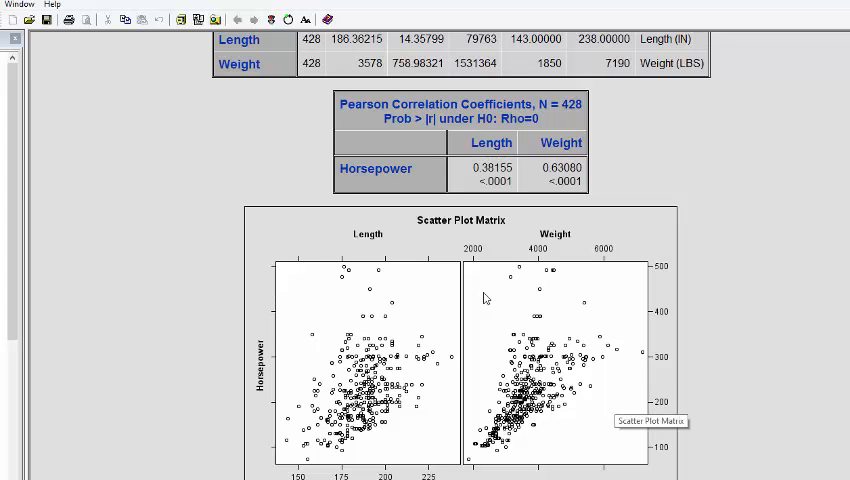
{"action": "mouse_move", "coordinate": [364, 252]}
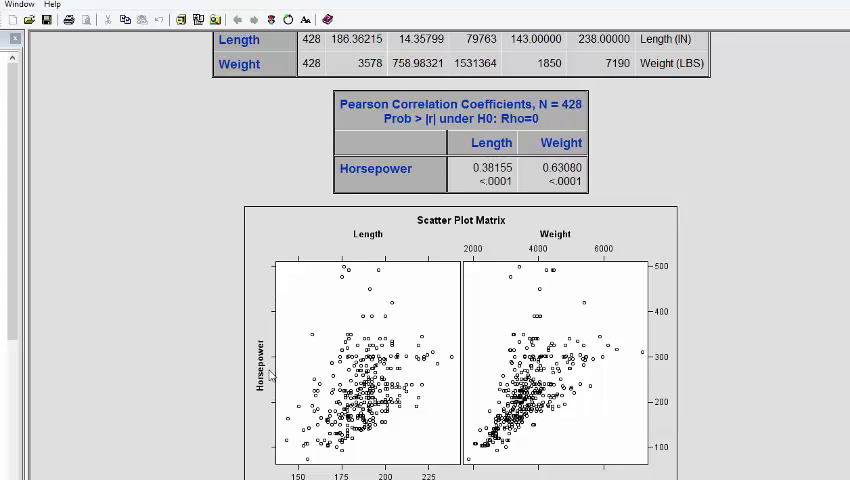
{"action": "mouse_move", "coordinate": [336, 388]}
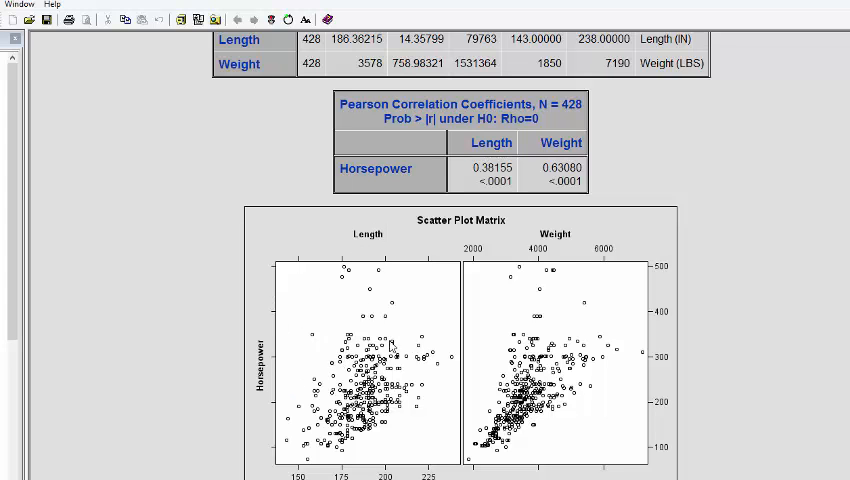
{"action": "mouse_move", "coordinate": [558, 242]}
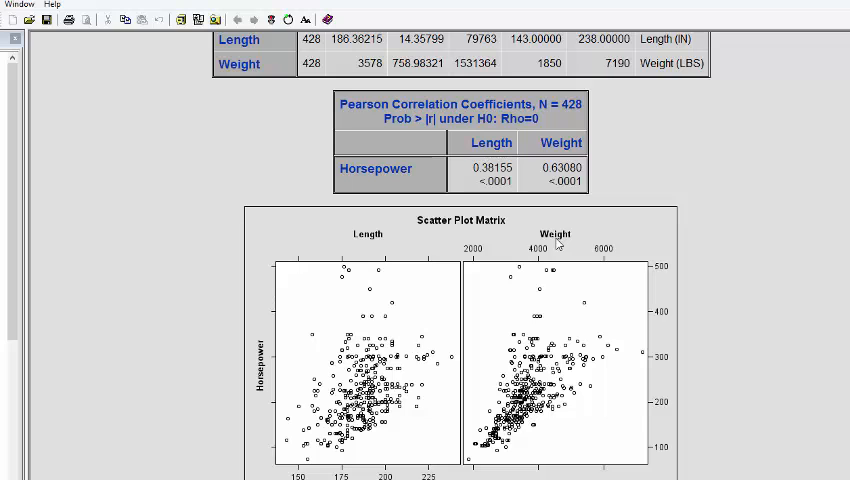
{"action": "mouse_move", "coordinate": [488, 292]}
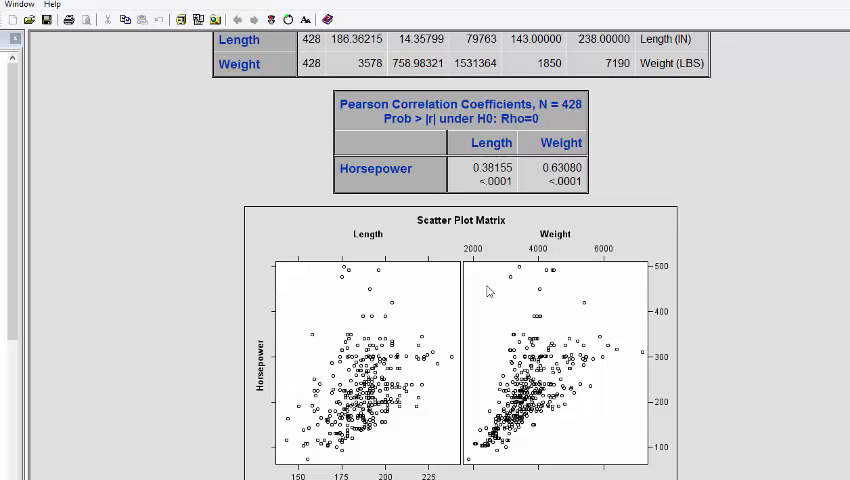
{"action": "mouse_move", "coordinate": [386, 244]}
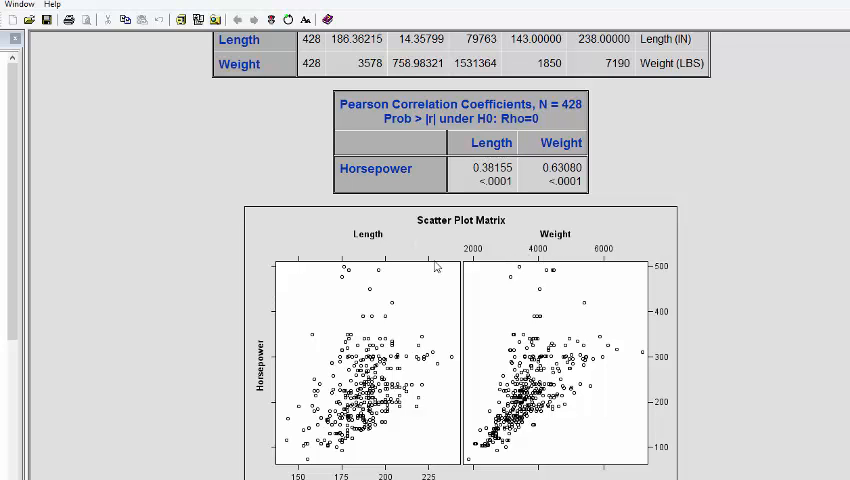
{"action": "mouse_move", "coordinate": [750, 384]}
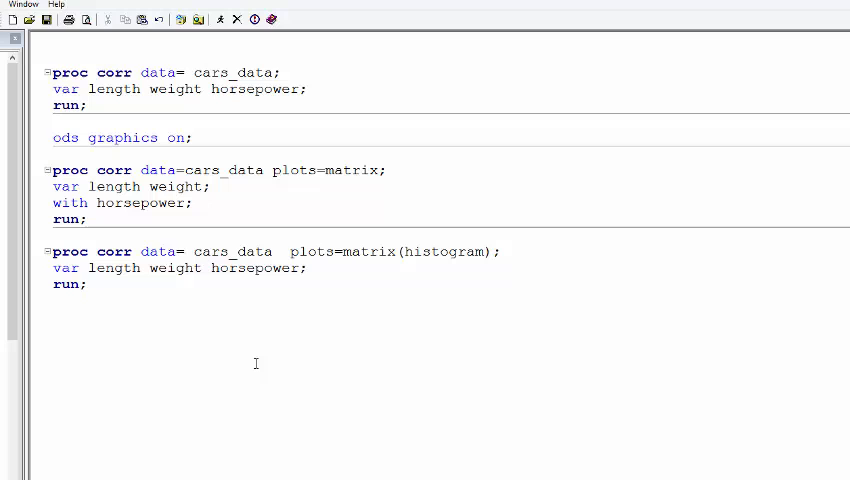
- Highlight the last PROC CORR step with plots=matrix(histogram) through its run statement
{"action": "key", "text": "enter"}
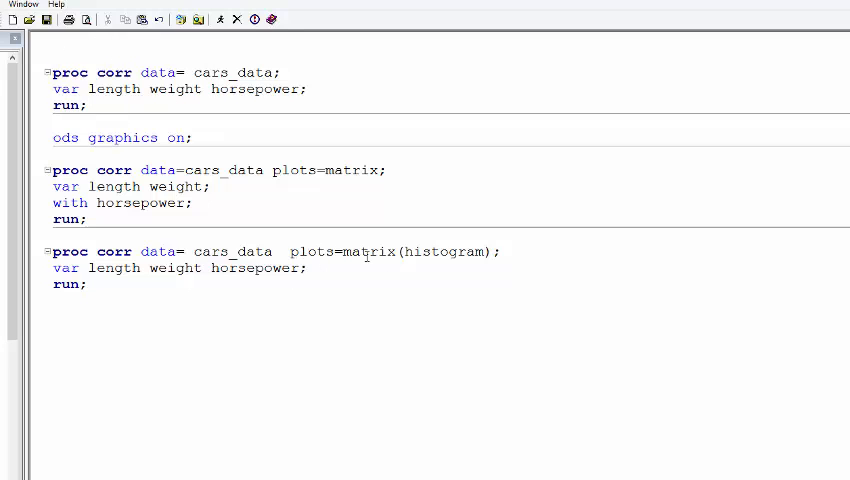
{"action": "mouse_move", "coordinate": [502, 252]}
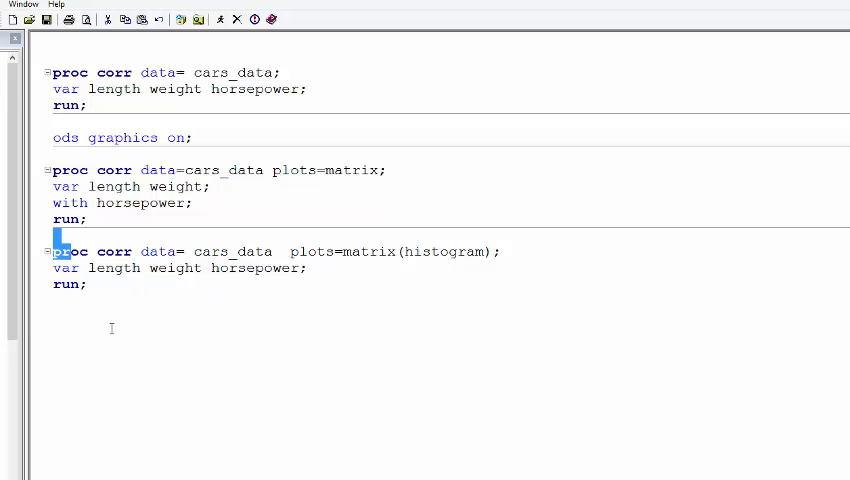
{"action": "left_click_drag", "start_coordinate": [52, 252], "coordinate": [84, 284]}
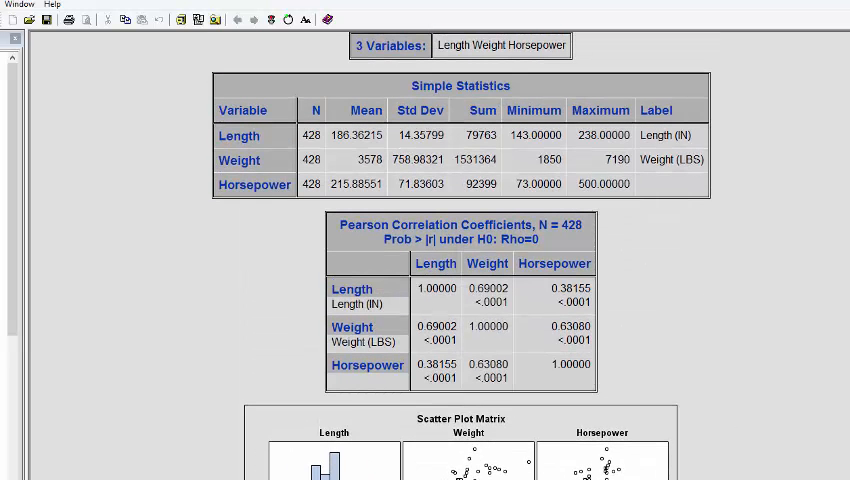
- Scroll the results down to the scatter plot matrix with histograms on the diagonal
{"action": "scroll", "scroll_direction": "down", "scroll_amount": 3}
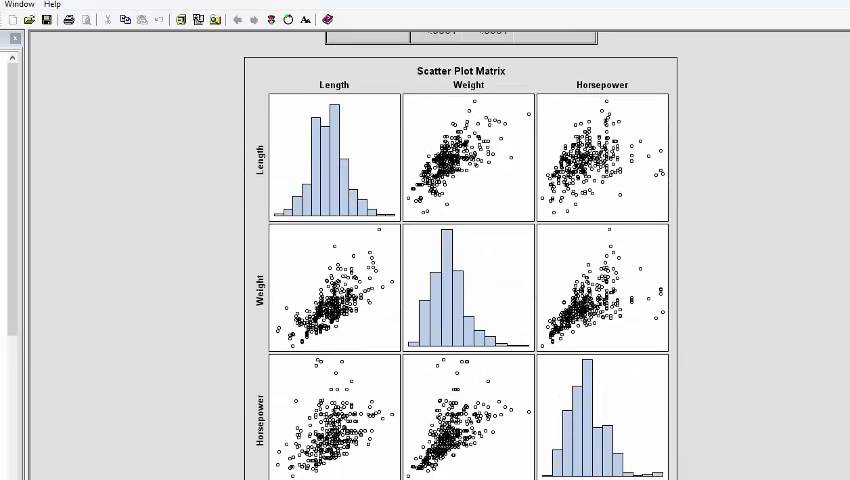
{"action": "mouse_move", "coordinate": [564, 272]}
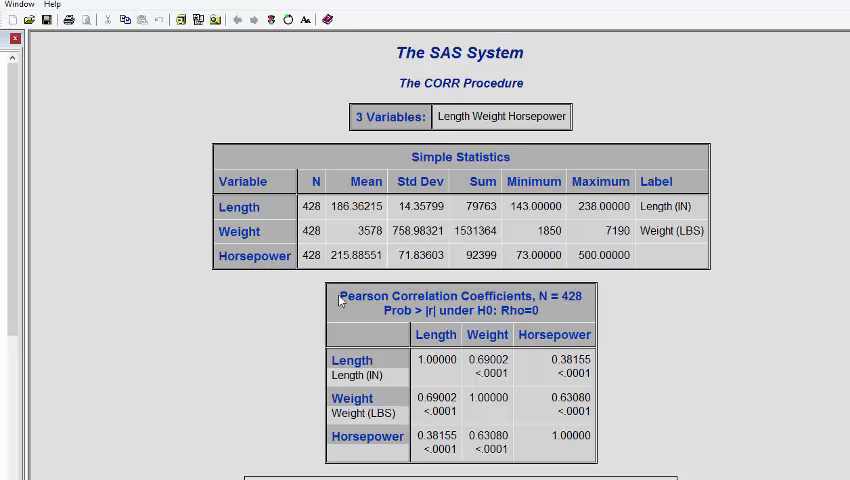
{"action": "double_click", "coordinate": [396, 296]}
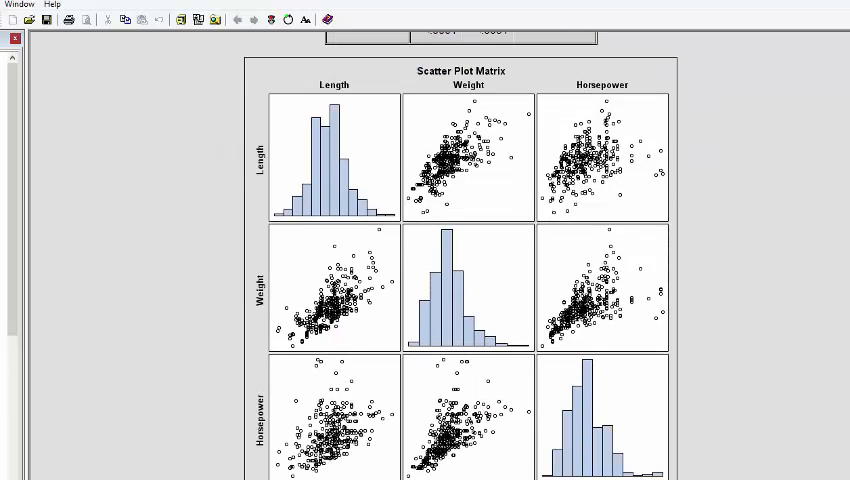
{"action": "mouse_move", "coordinate": [840, 264]}
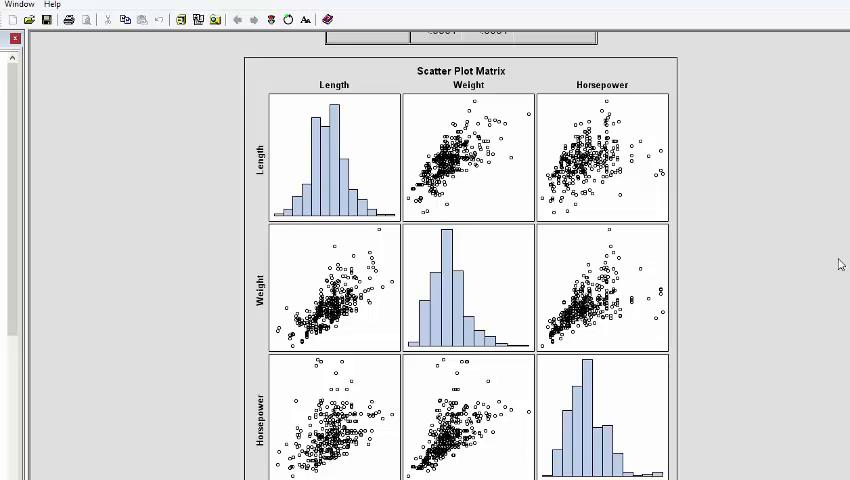
{"action": "mouse_move", "coordinate": [832, 268]}
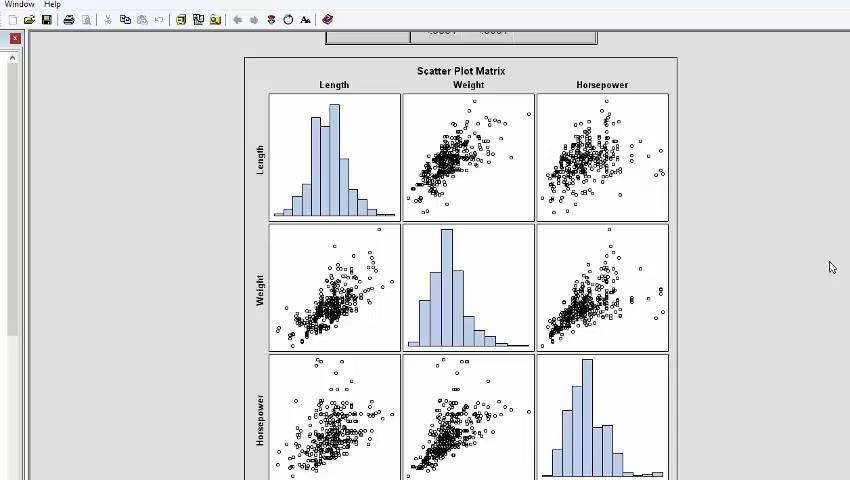